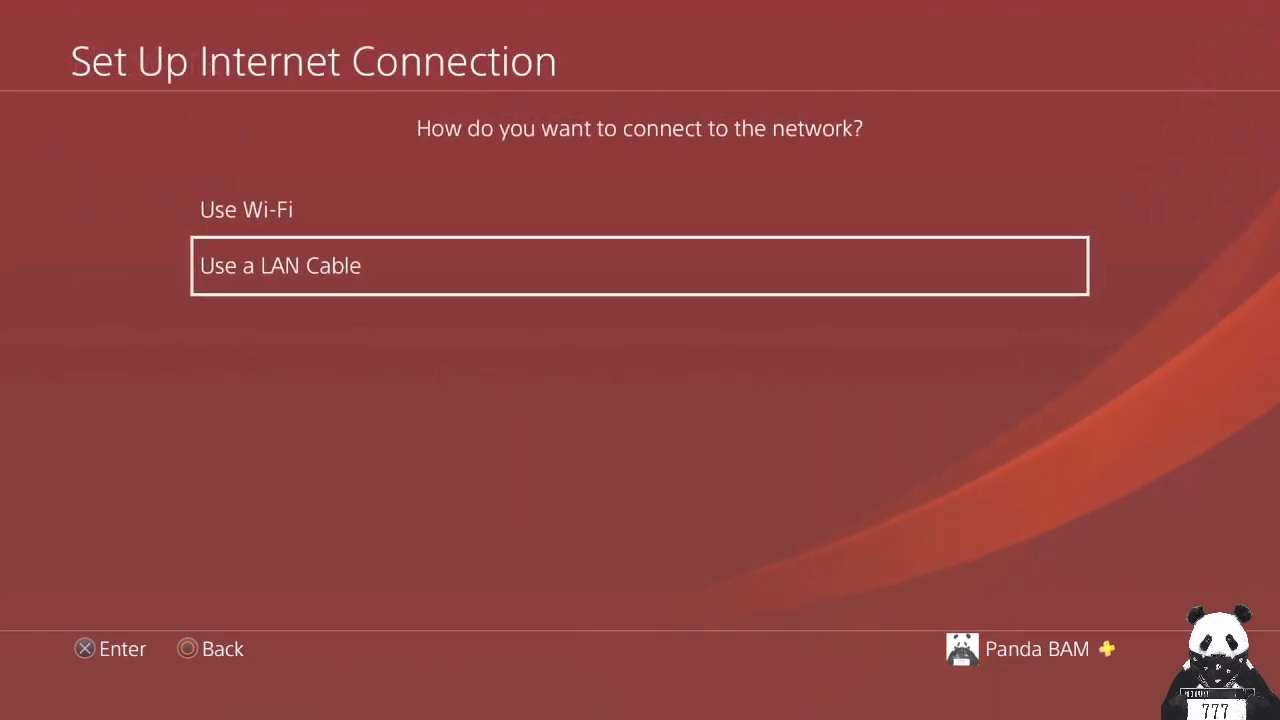
Choose a LAN cable connection instead of Wi-Fi for the internet setup.
key("Up")
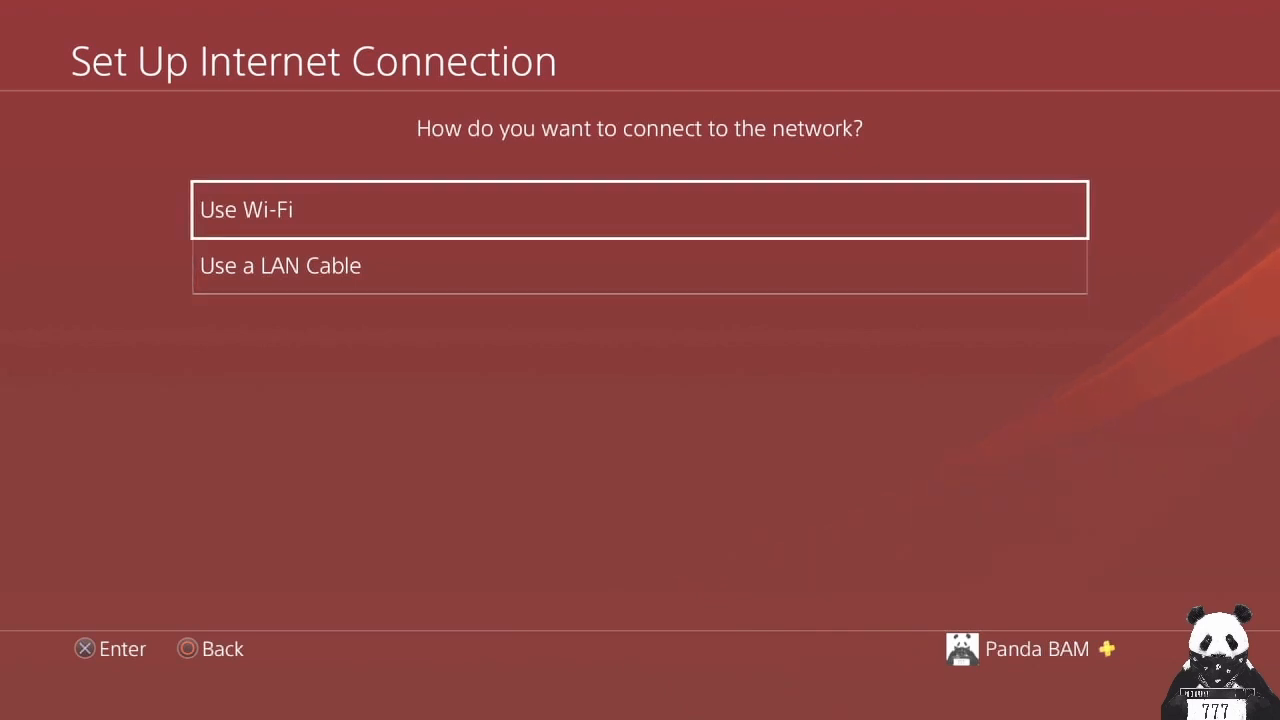
key("down")
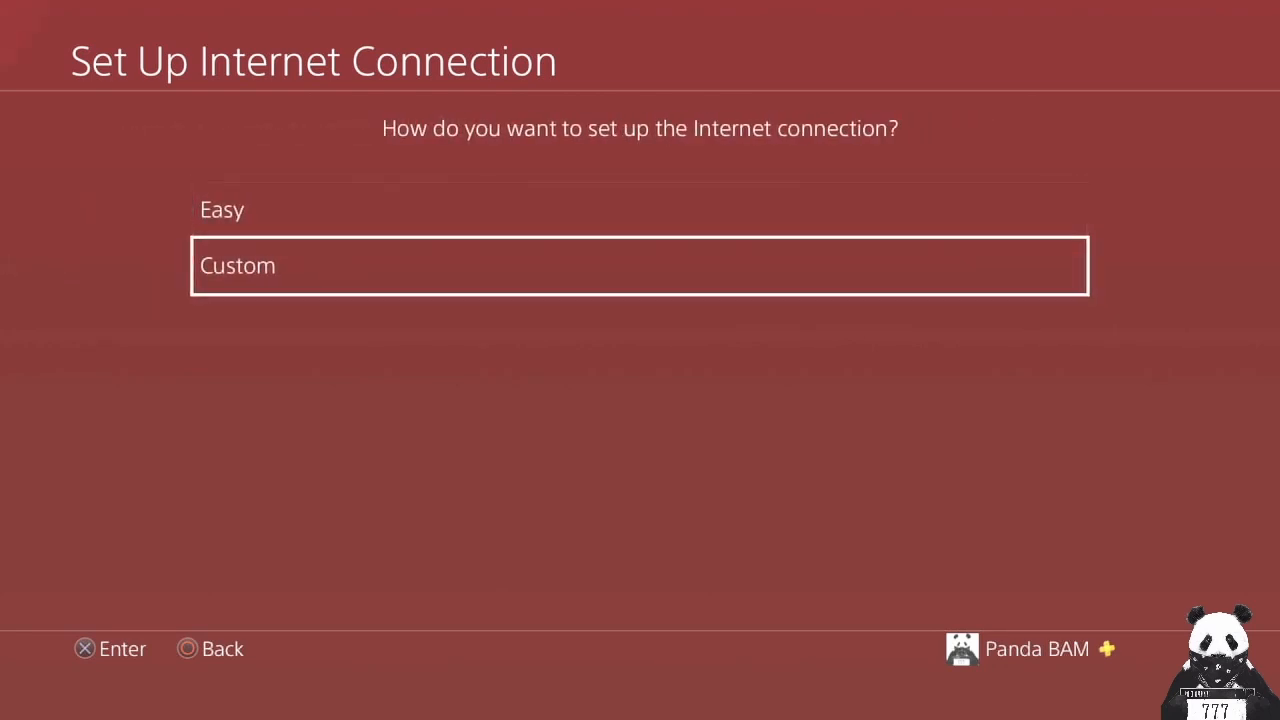
Choose Custom setup with Automatic IP address settings and Manual DNS settings.
left_click(639, 265)
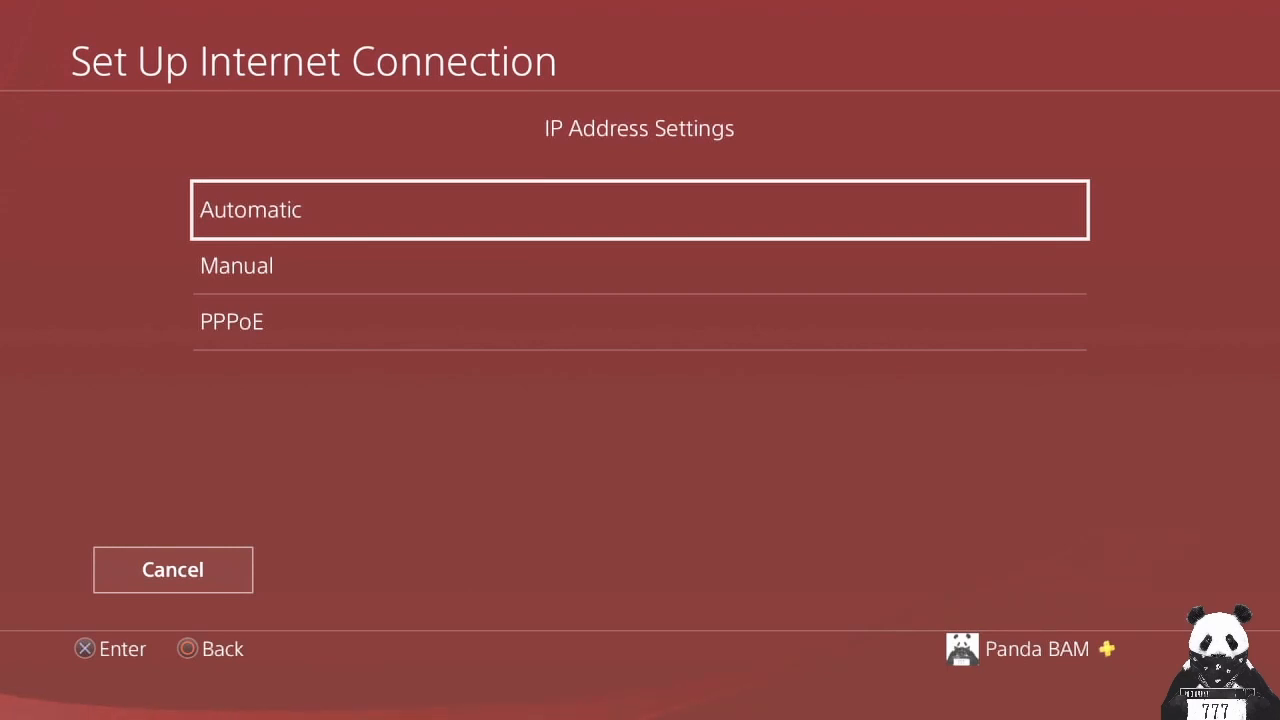
left_click(639, 209)
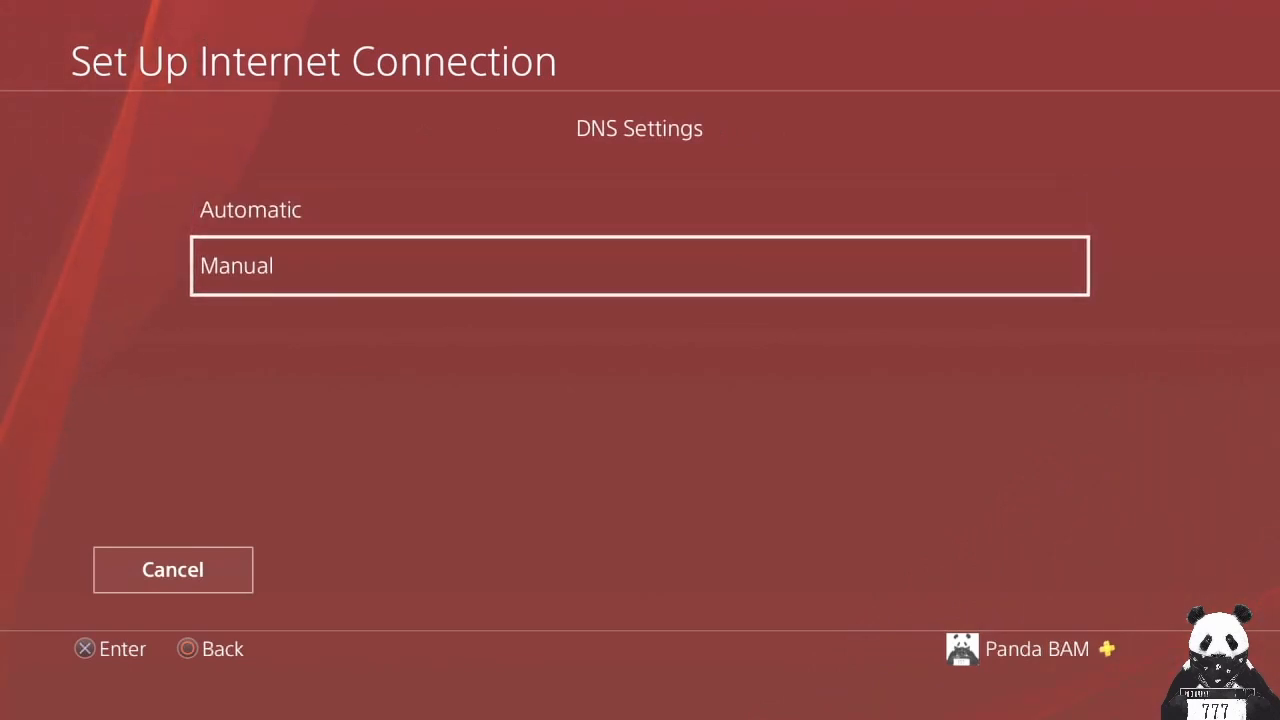
left_click(639, 265)
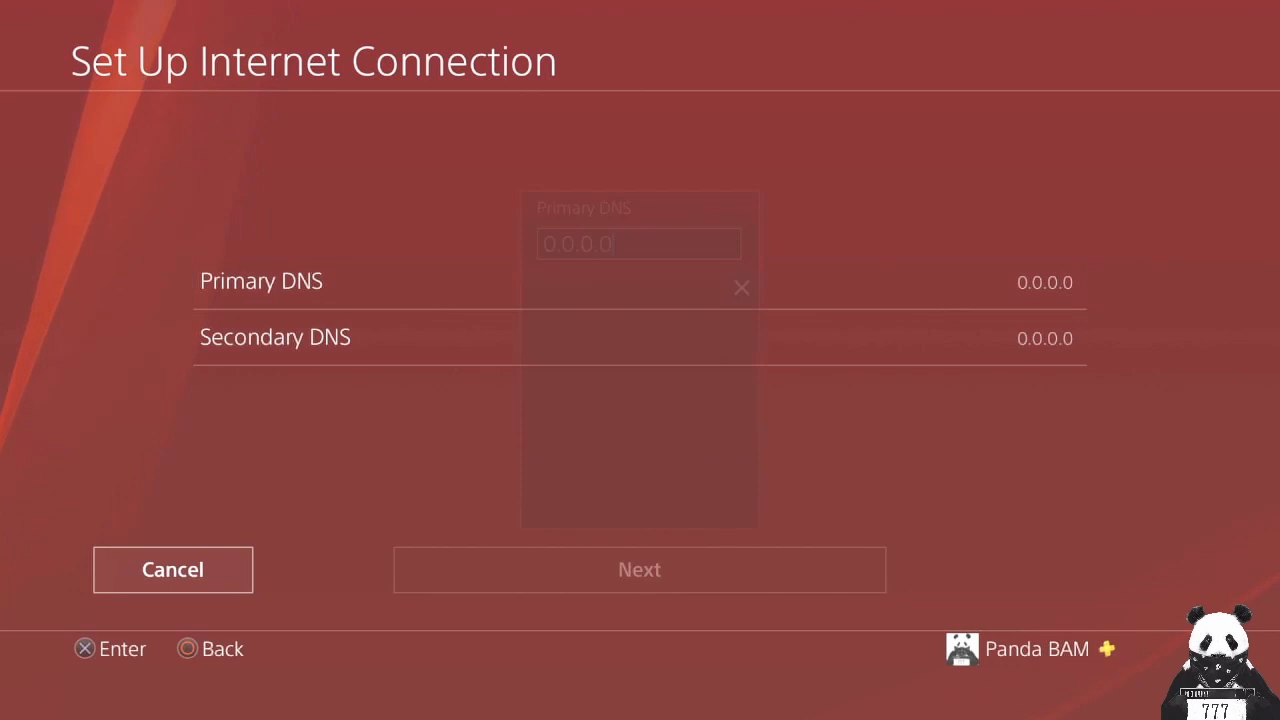
Enter 8.8.8.8 as the primary DNS address.
left_click(638, 243)
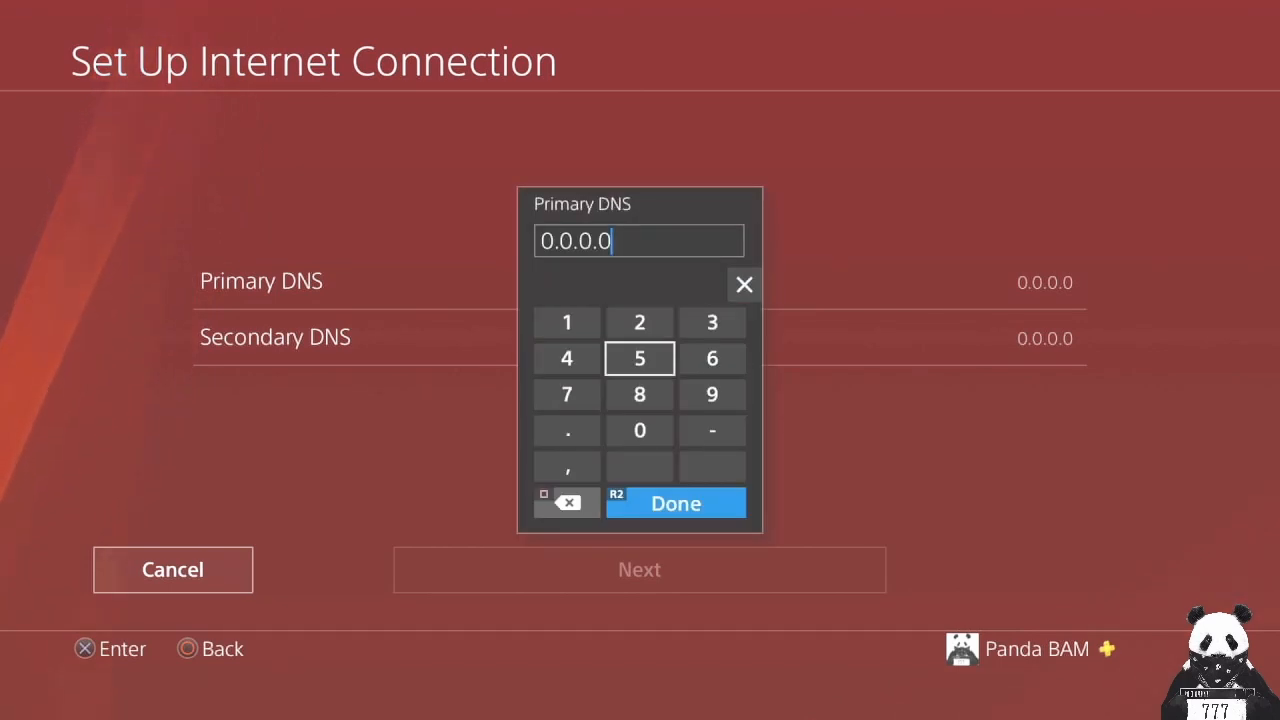
left_click(567, 502)
type("8.")
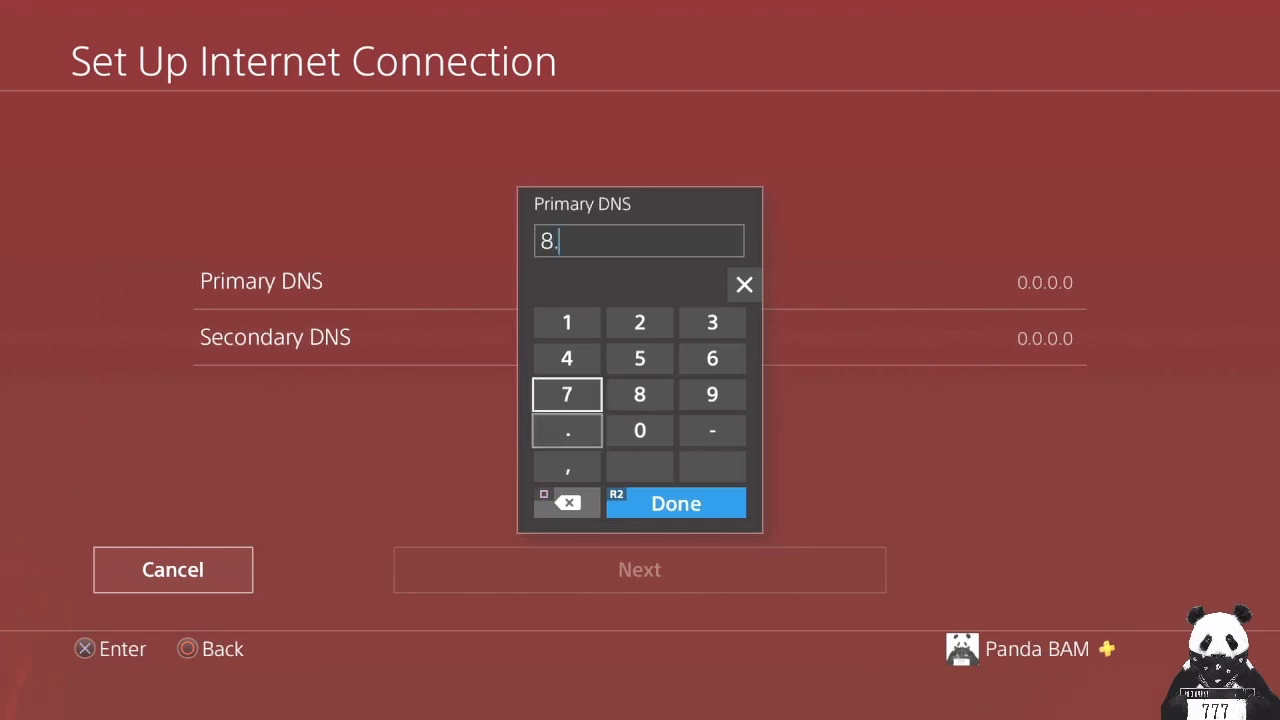
left_click(639, 394)
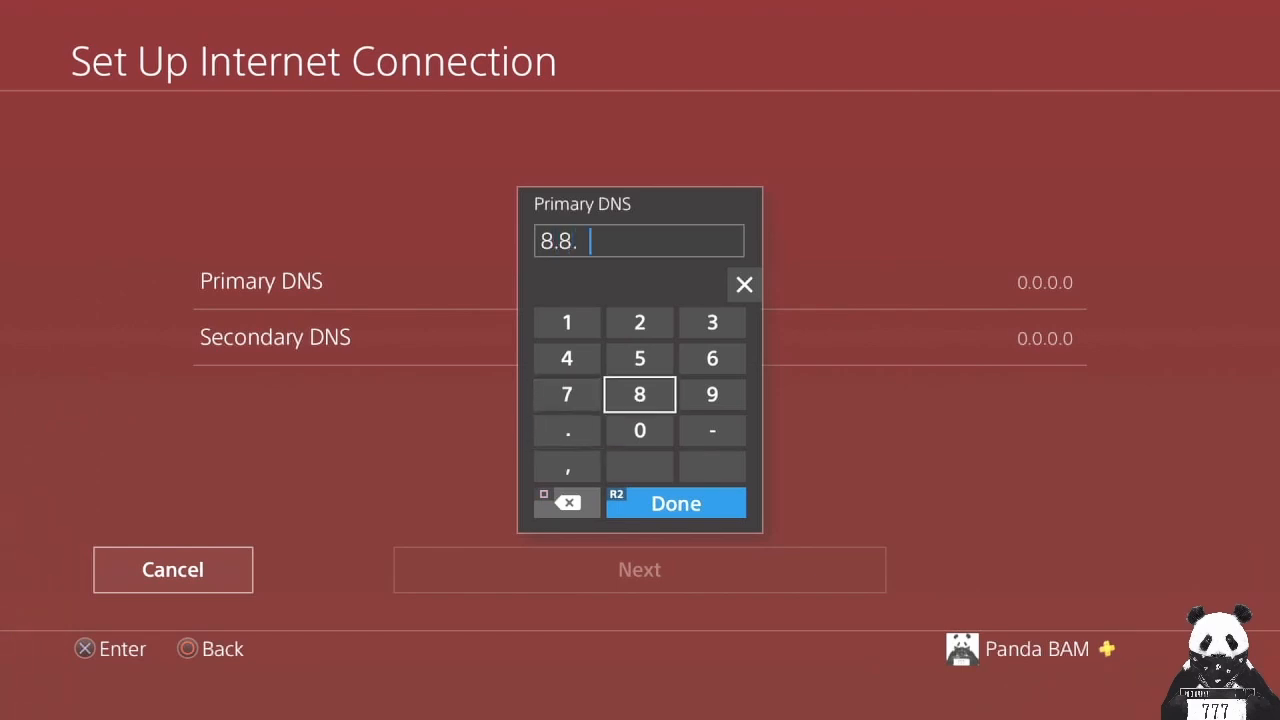
left_click(676, 503)
type("8.8")
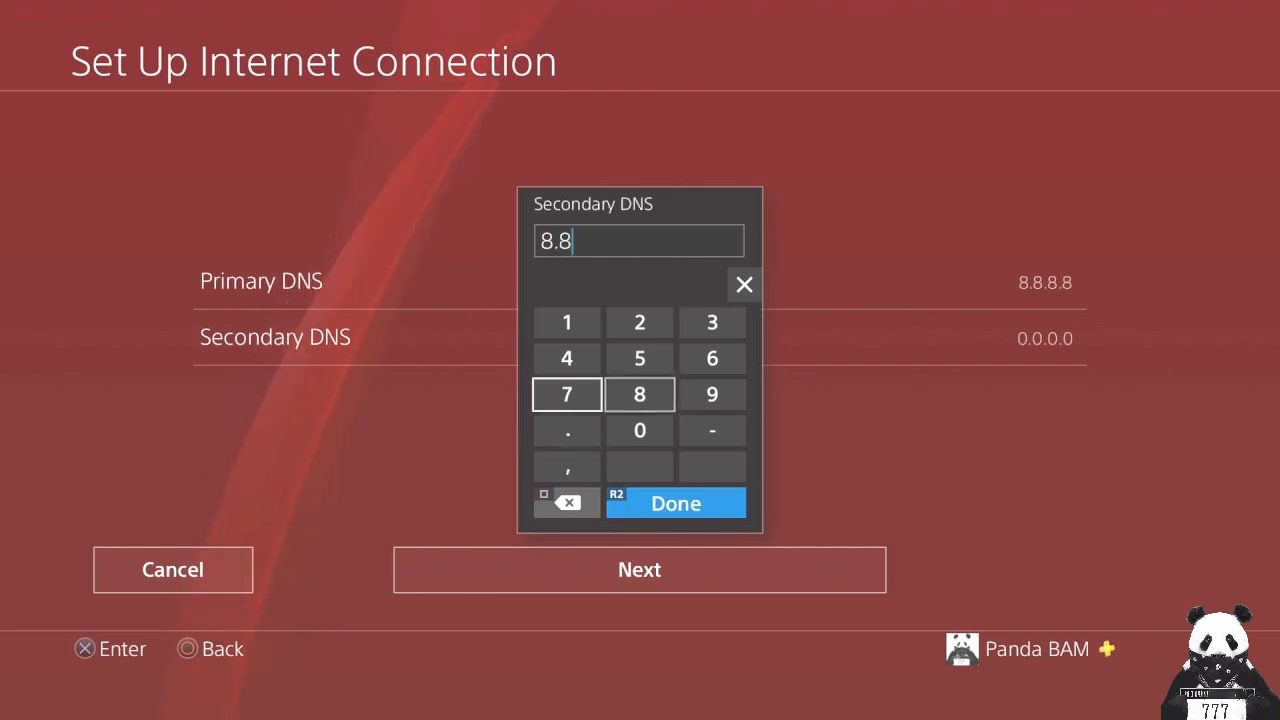
Enter 8.8.4.4 as the secondary DNS address.
left_click(567, 358)
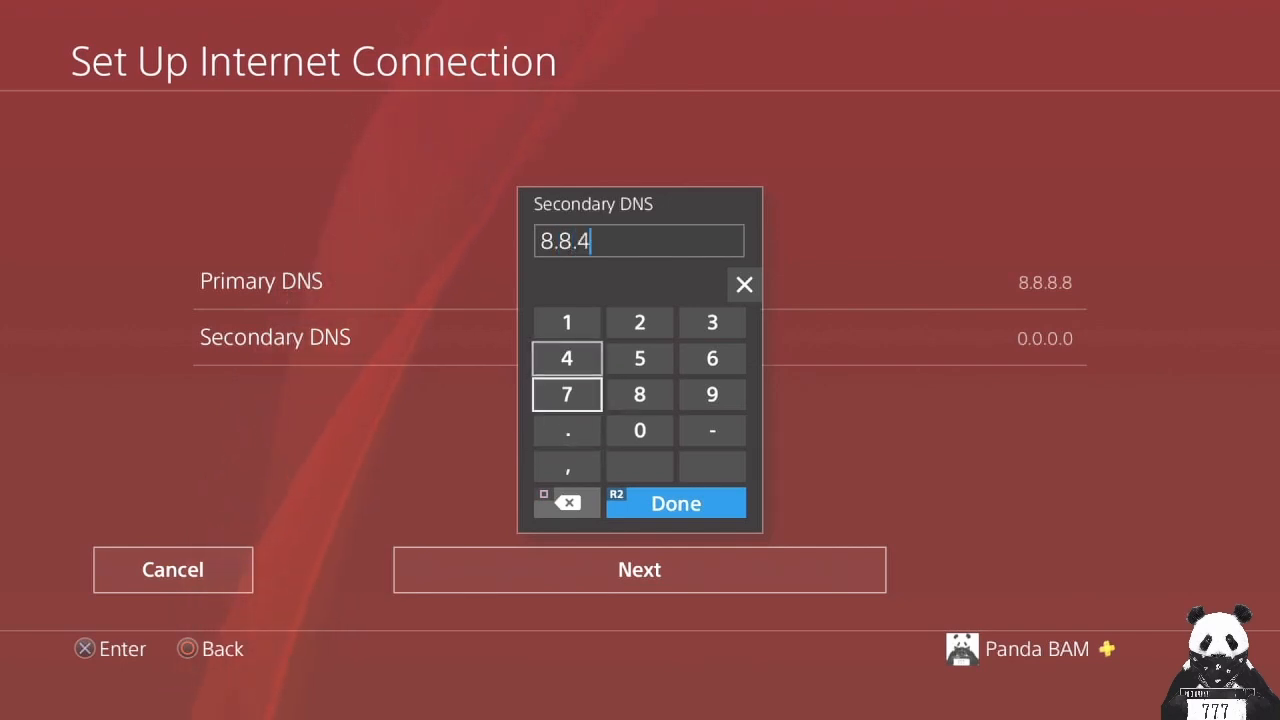
left_click(567, 358)
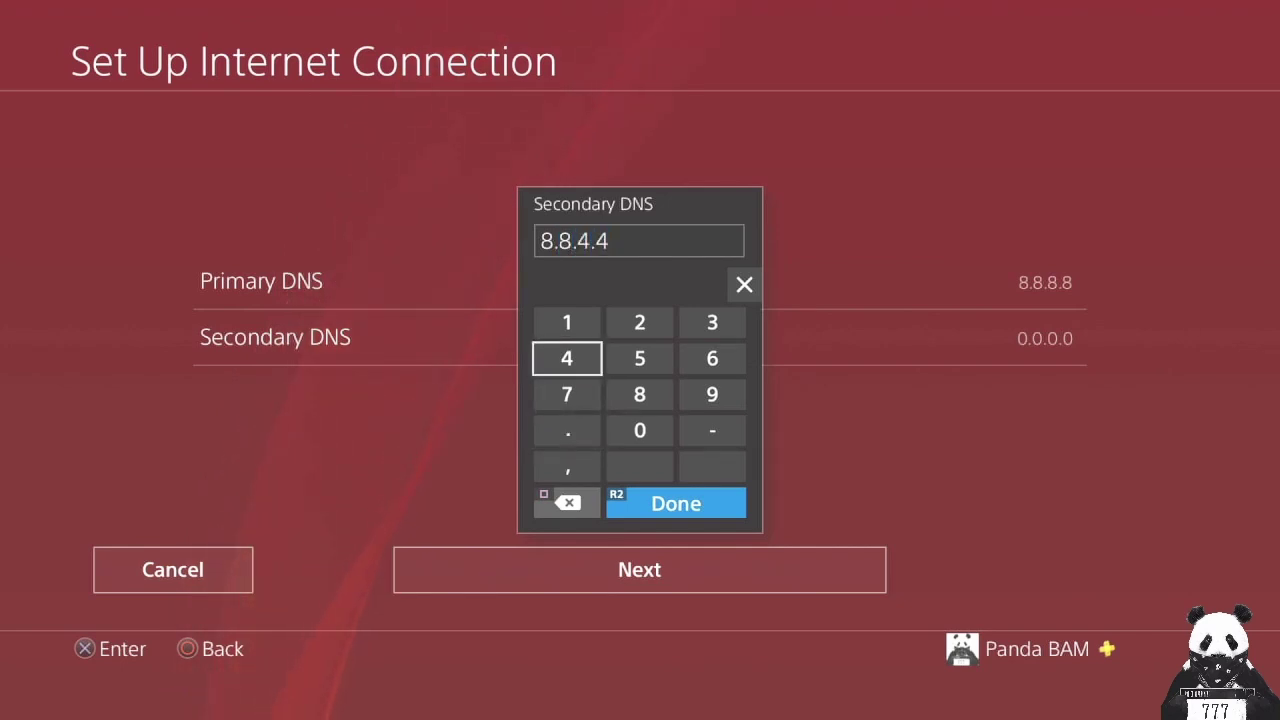
left_click(675, 503)
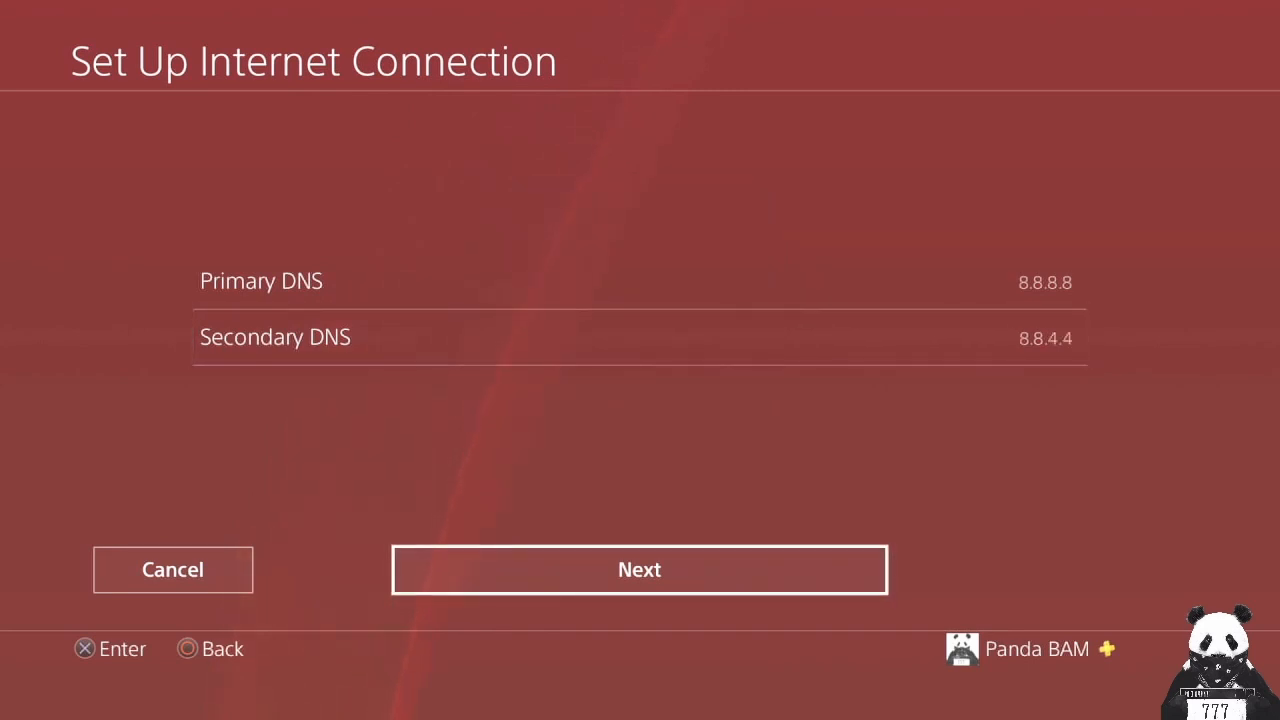
Set the MTU manually to 1476 and choose Do Not Use for the proxy server.
left_click(639, 569)
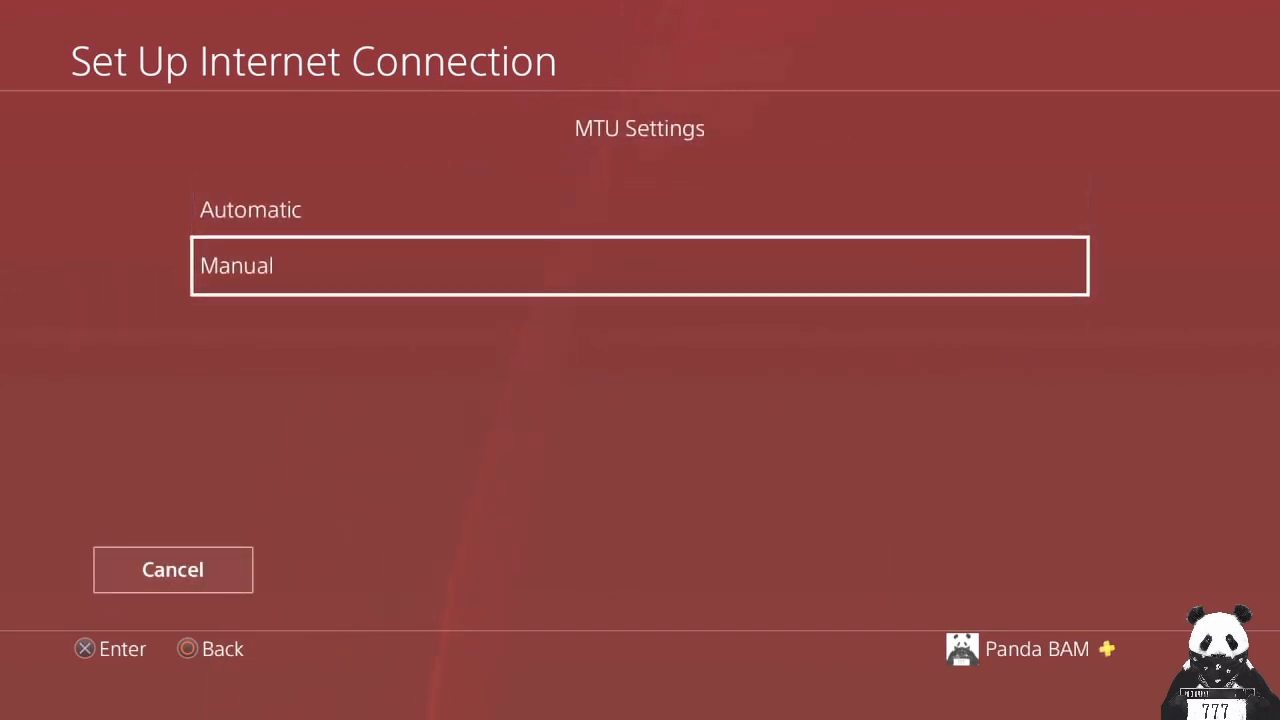
left_click(639, 265)
type("147")
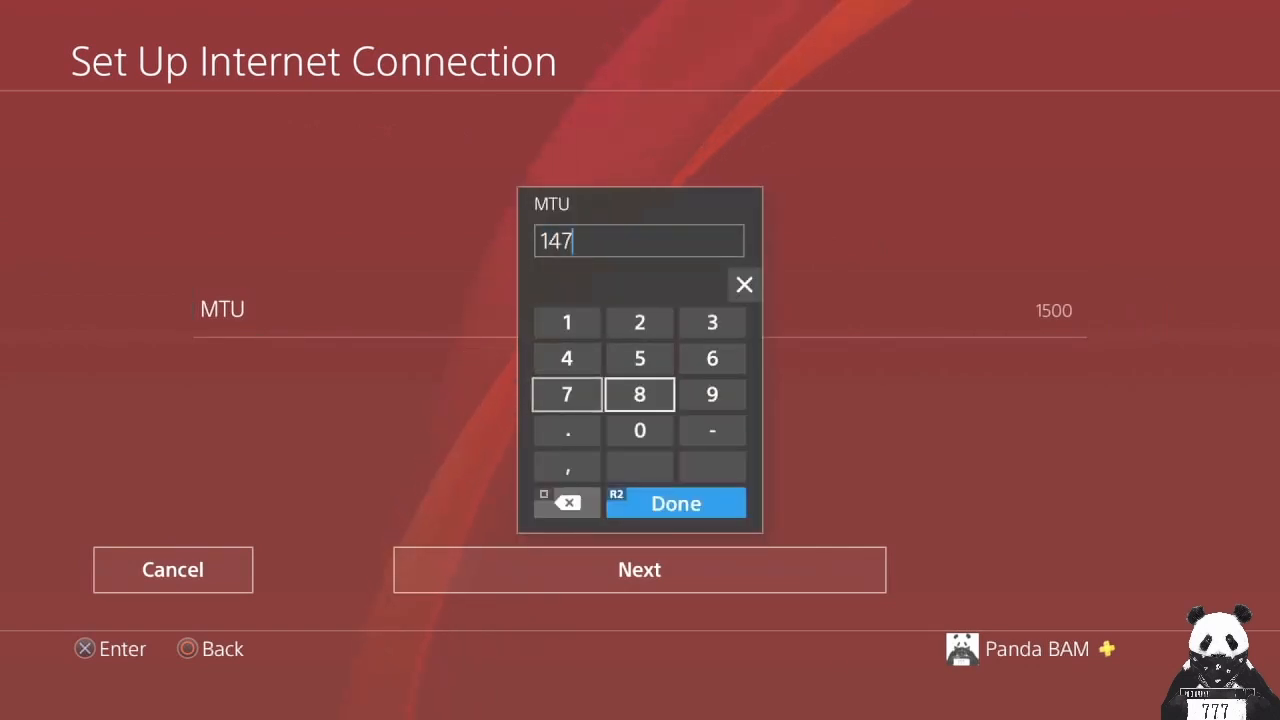
left_click(675, 503)
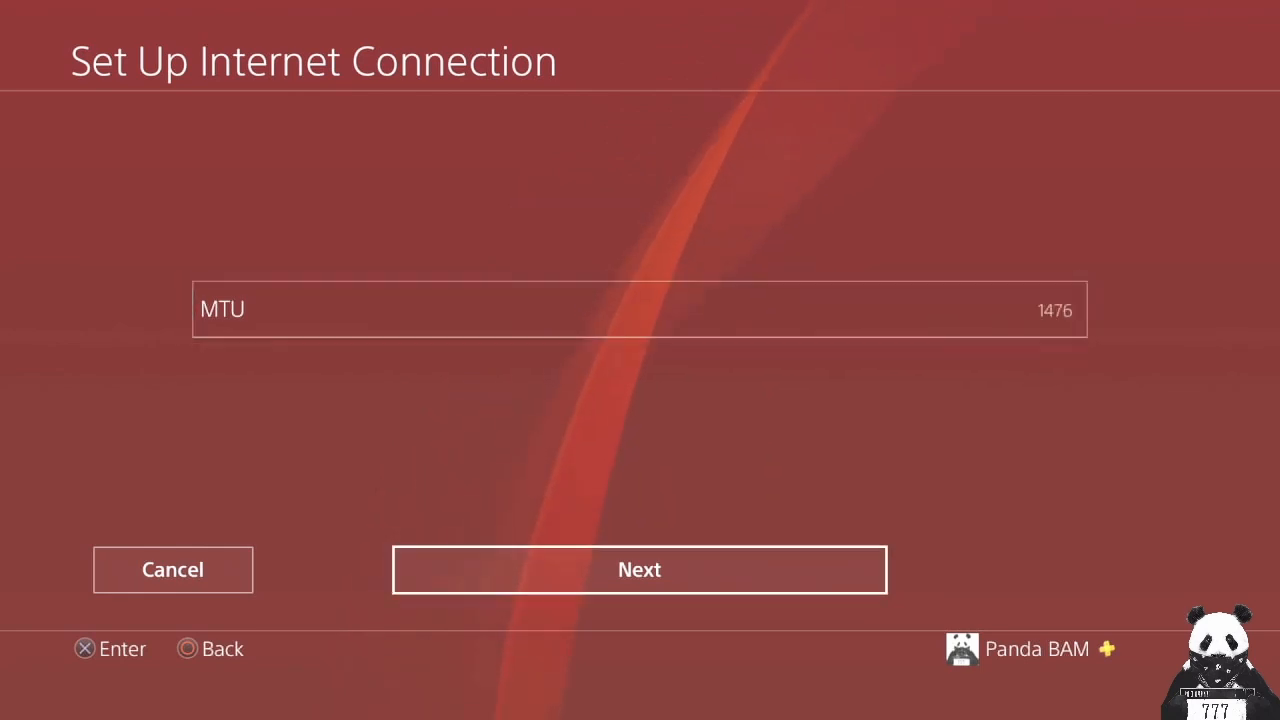
left_click(639, 569)
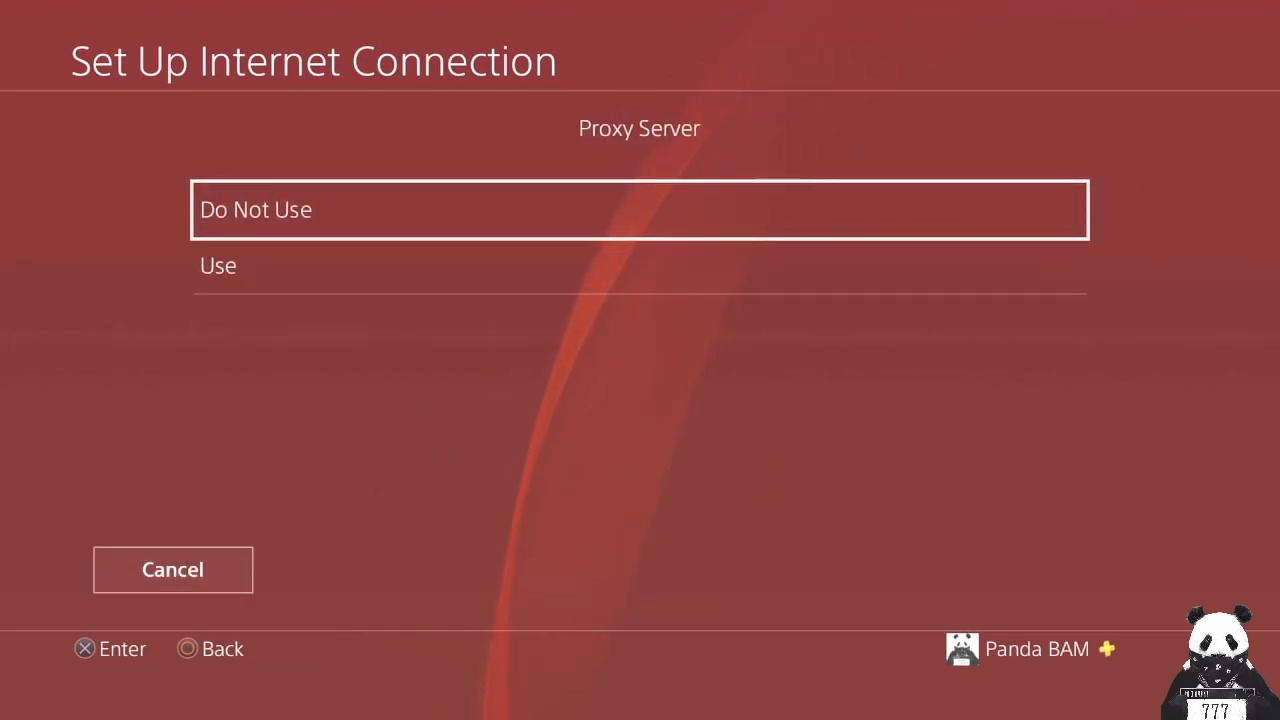
left_click(639, 209)
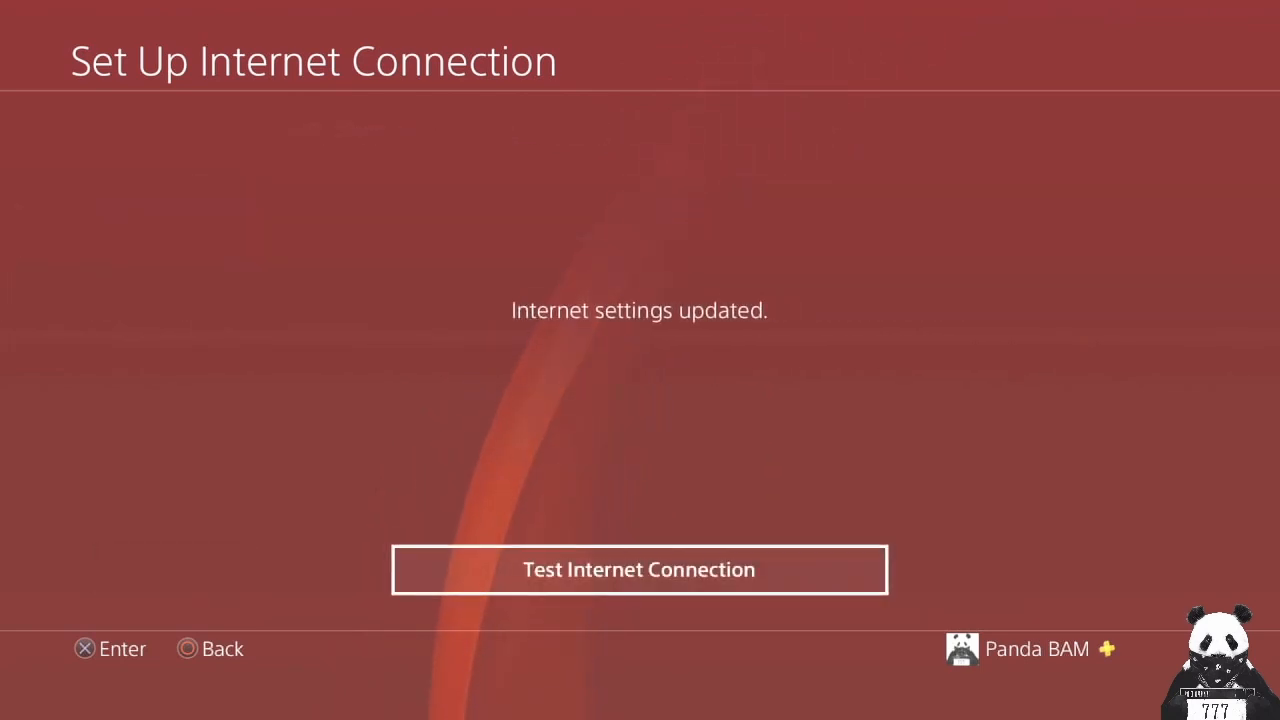